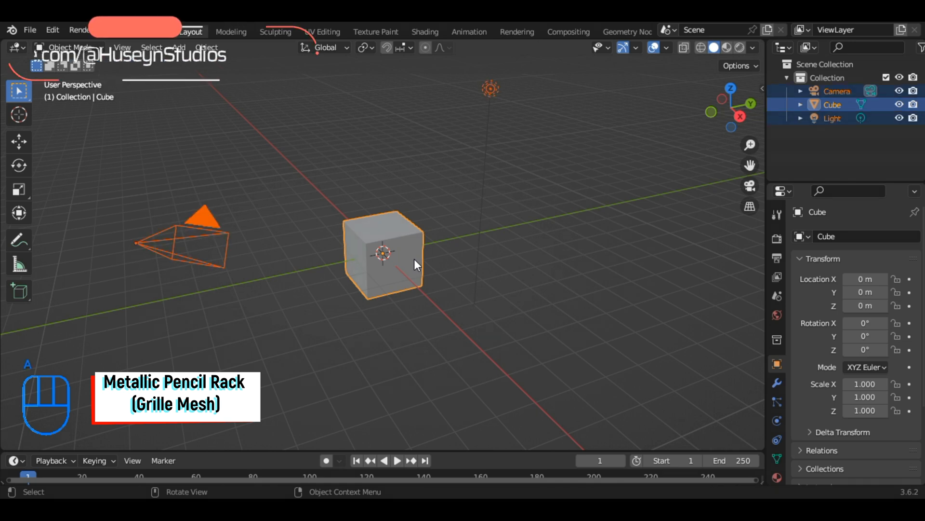
Delete the default cube, camera and light from the scene.
key("X")
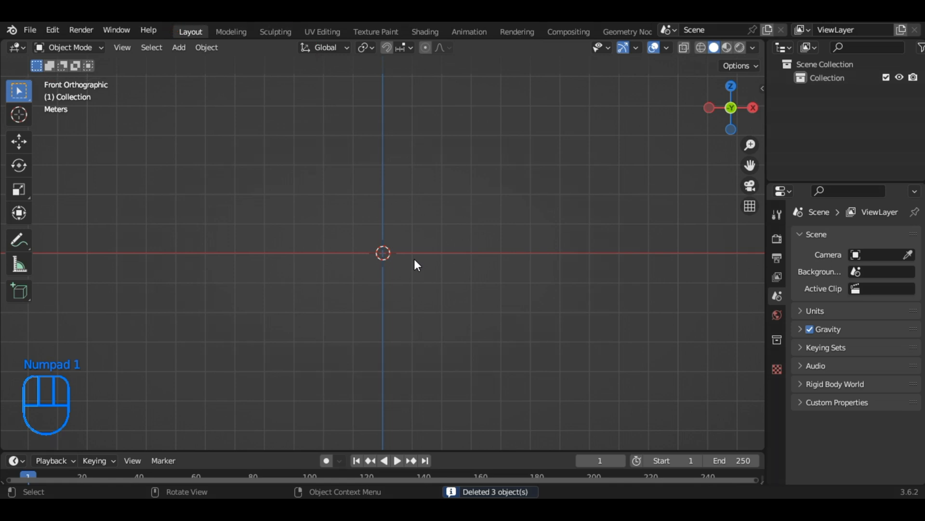
Add a cylinder mesh from the Shift+A add menu.
key("shift+a")
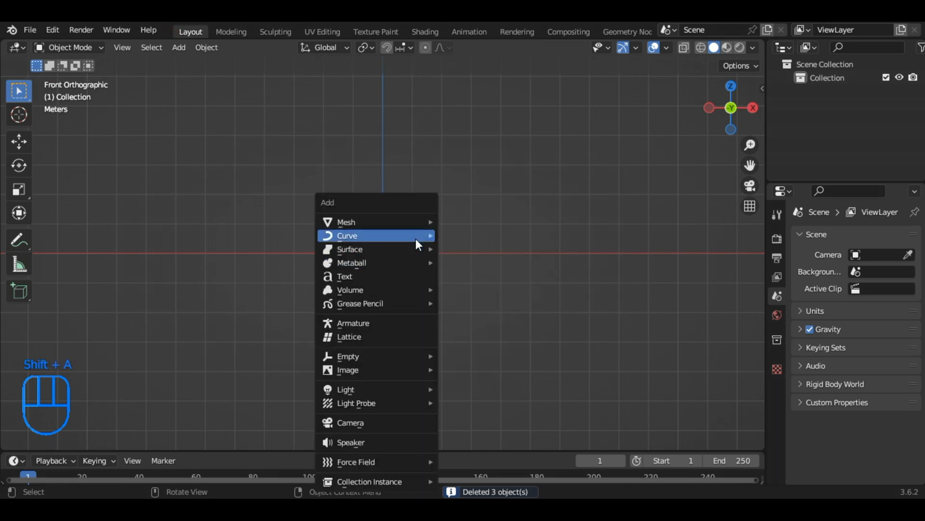
mouse_move(347, 221)
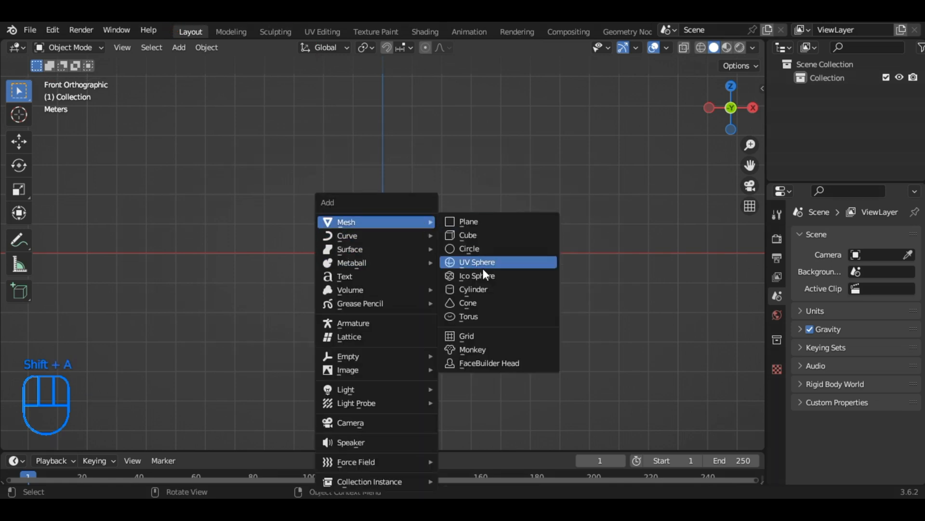
left_click(473, 289)
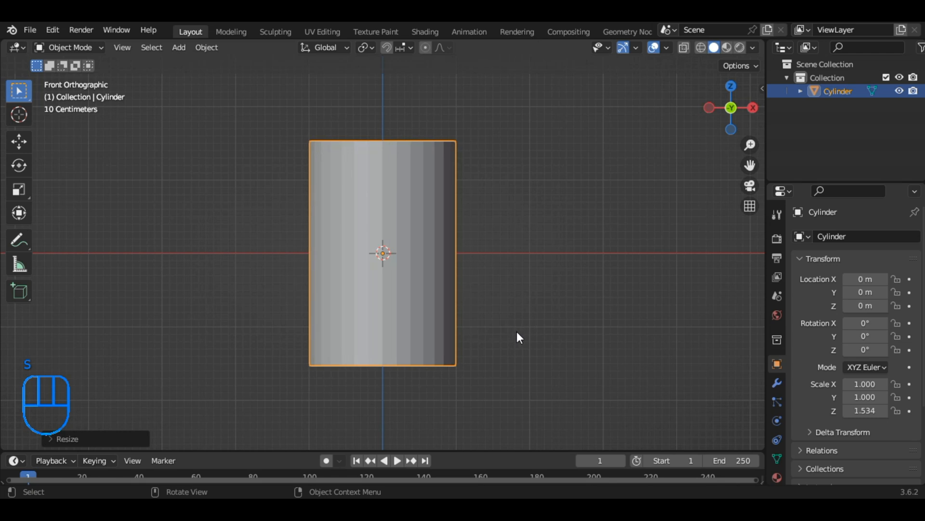
In Edit Mode, add horizontal loop cuts along the cylinder and select its bottom ring.
key("Tab")
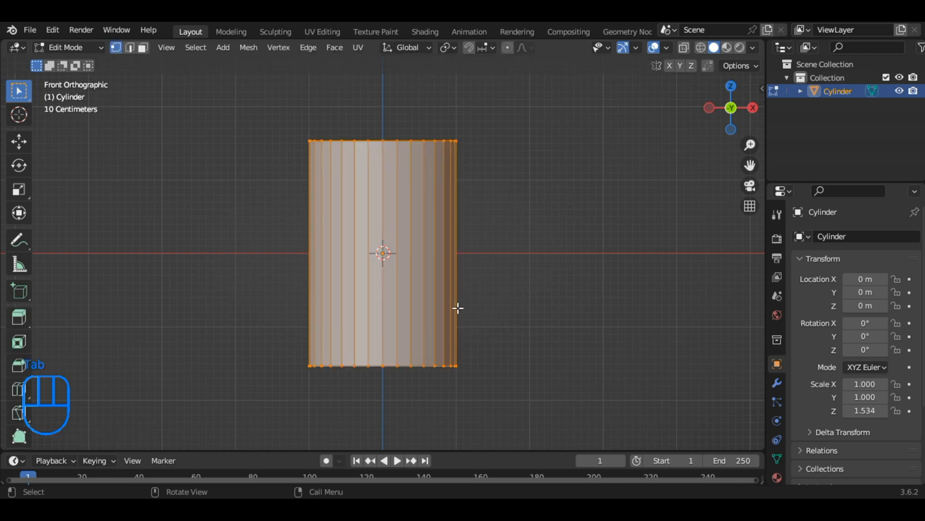
key("ctrl+r")
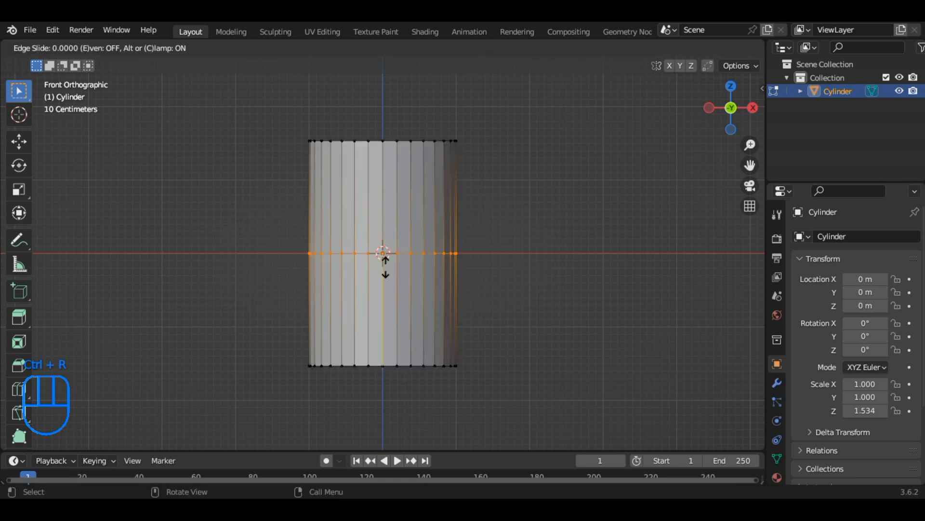
left_click(383, 253)
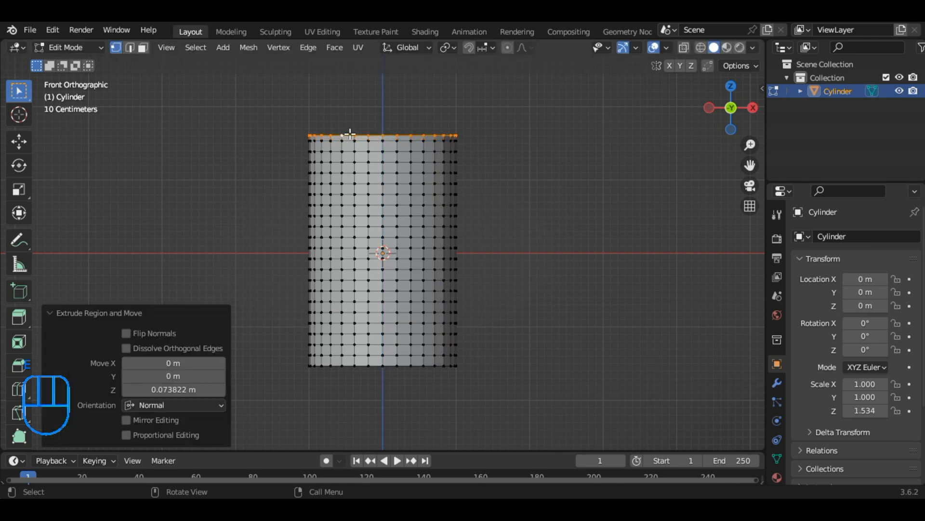
mouse_move(376, 368)
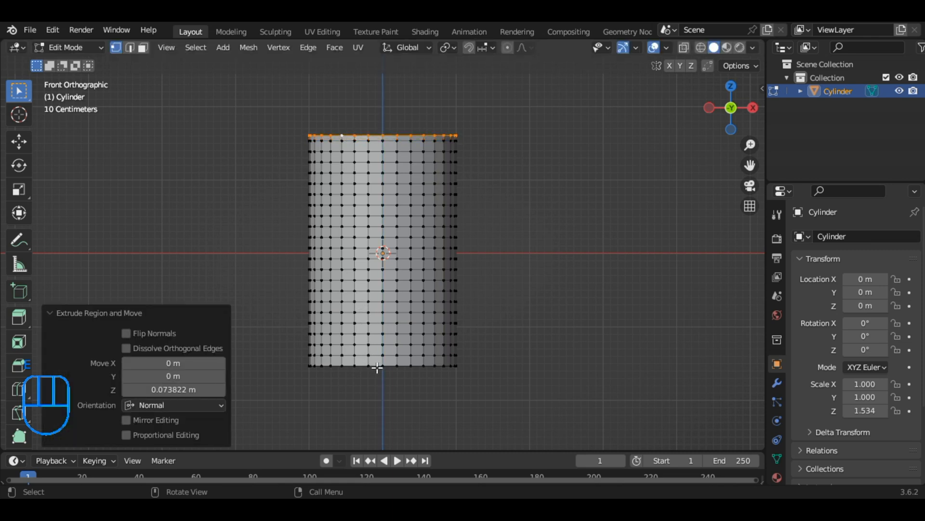
left_click(382, 371)
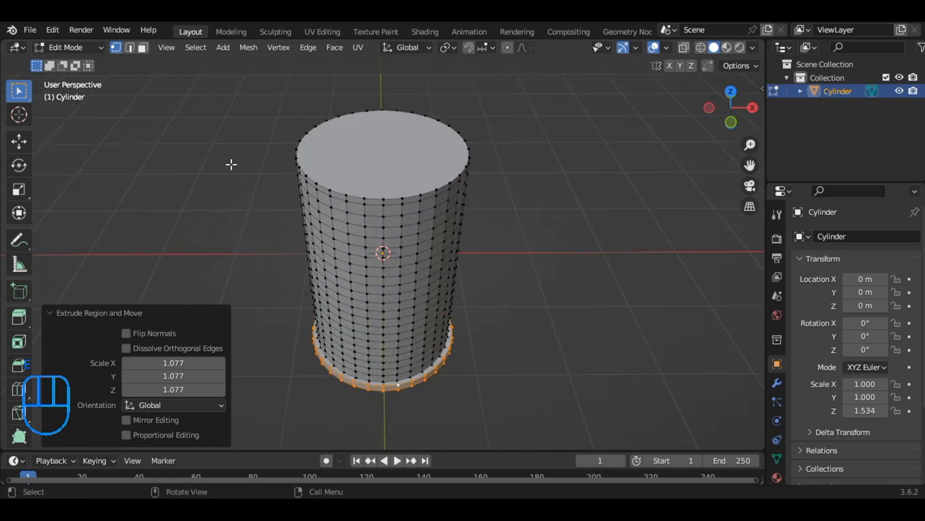
mouse_move(152, 61)
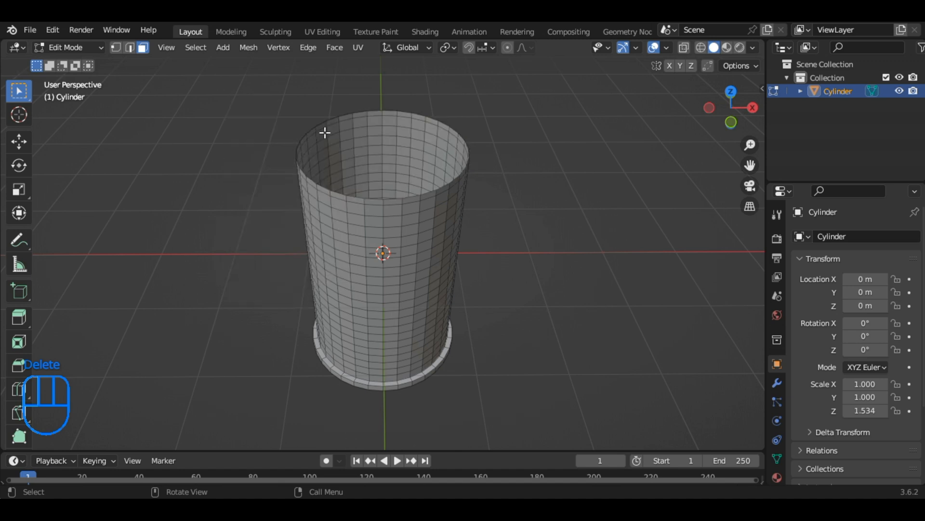
mouse_move(110, 68)
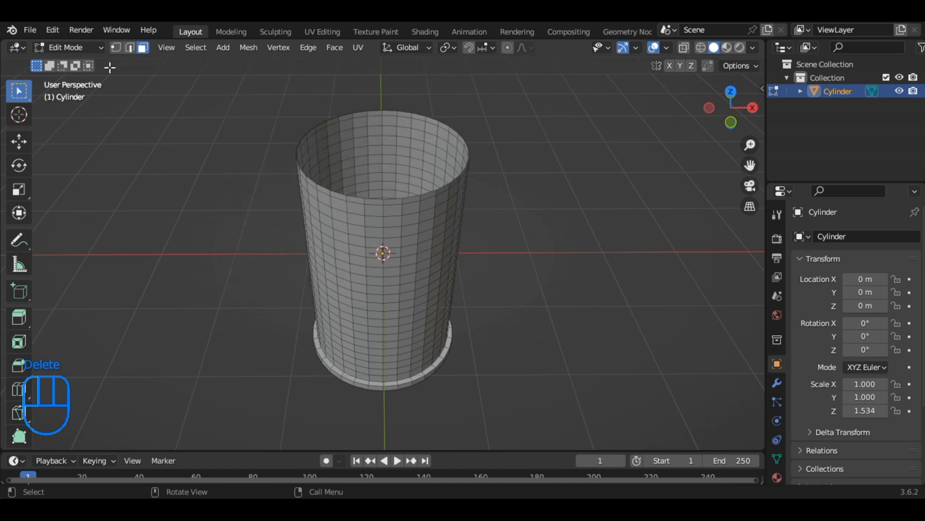
mouse_move(112, 57)
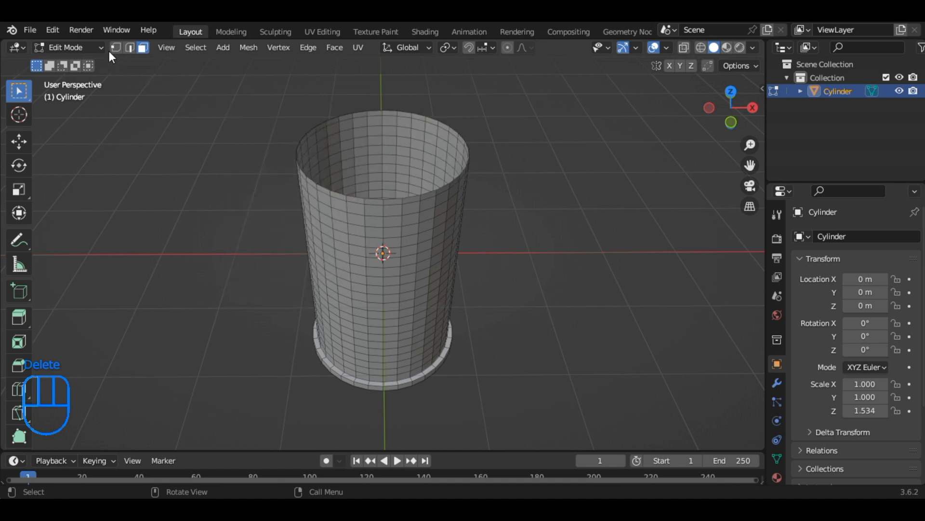
Select the top rim loop in vertex mode, scale it outward and bevel it.
left_click(117, 48)
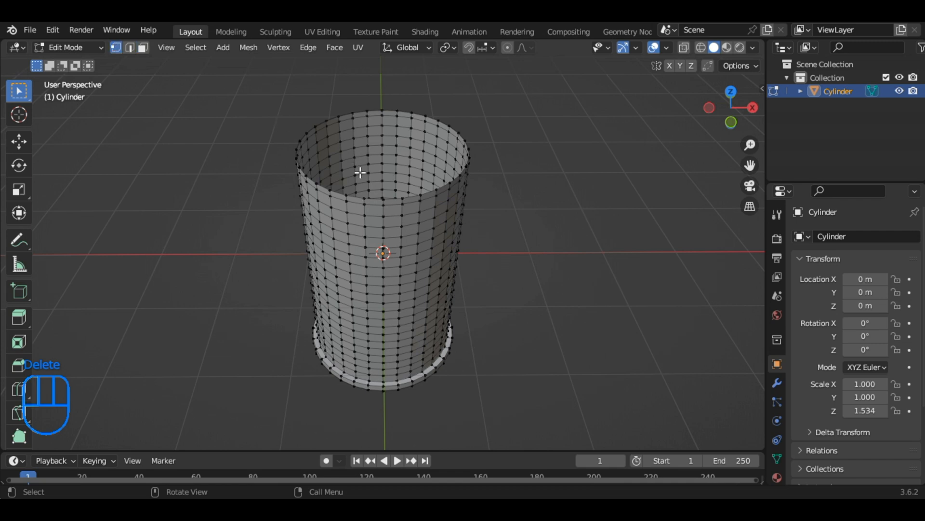
key("alt")
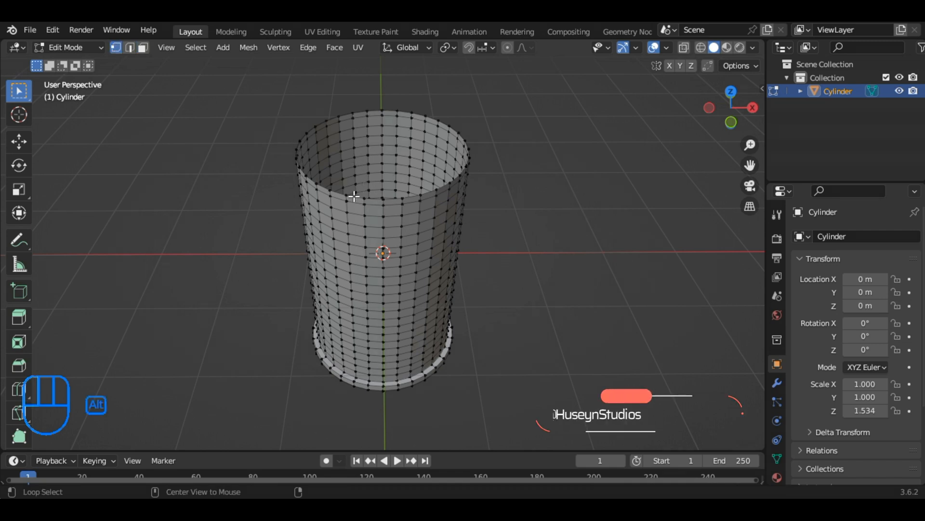
left_click(354, 196)
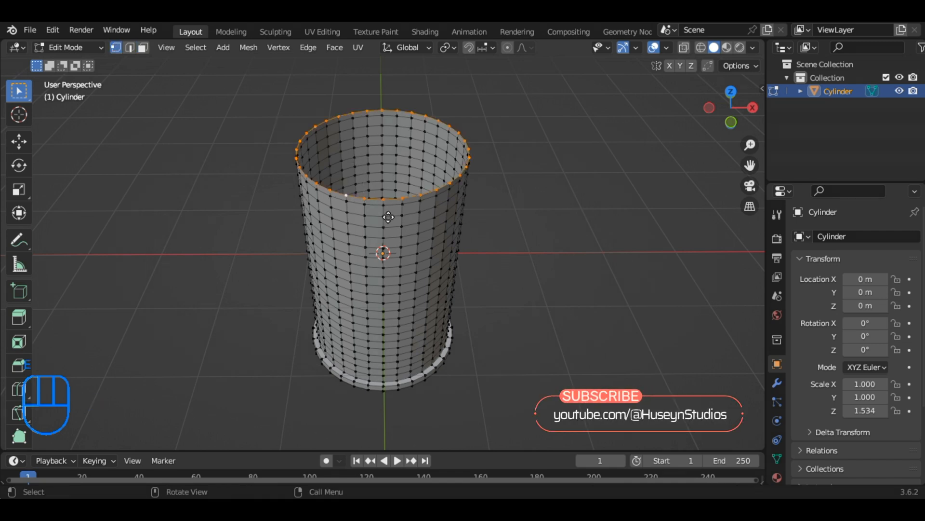
key("s")
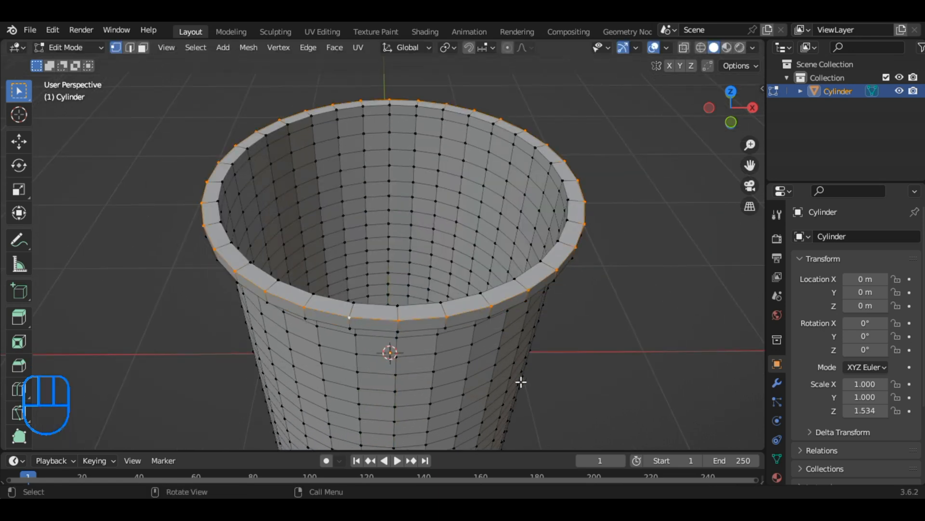
key("ctrl+b")
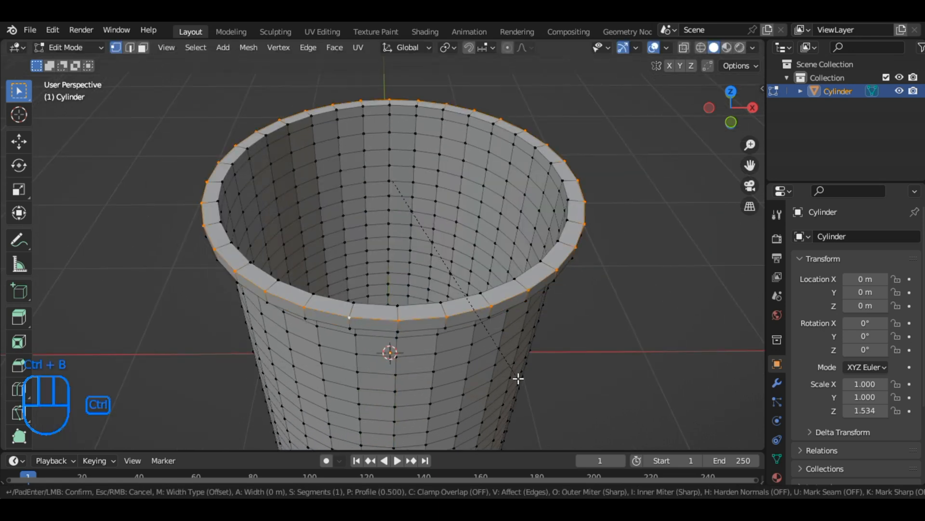
mouse_move(522, 388)
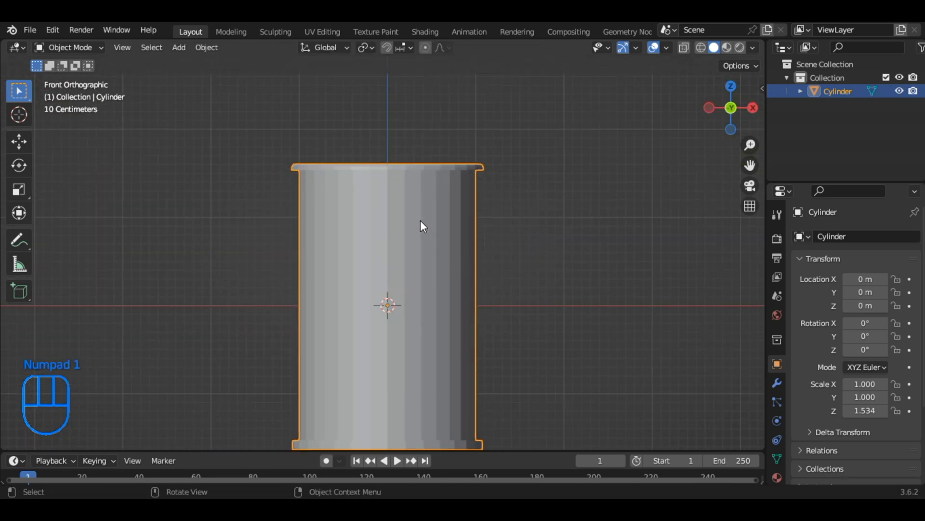
Shade the cylinder smooth and apply a Subdivision Surface modifier.
right_click(422, 226)
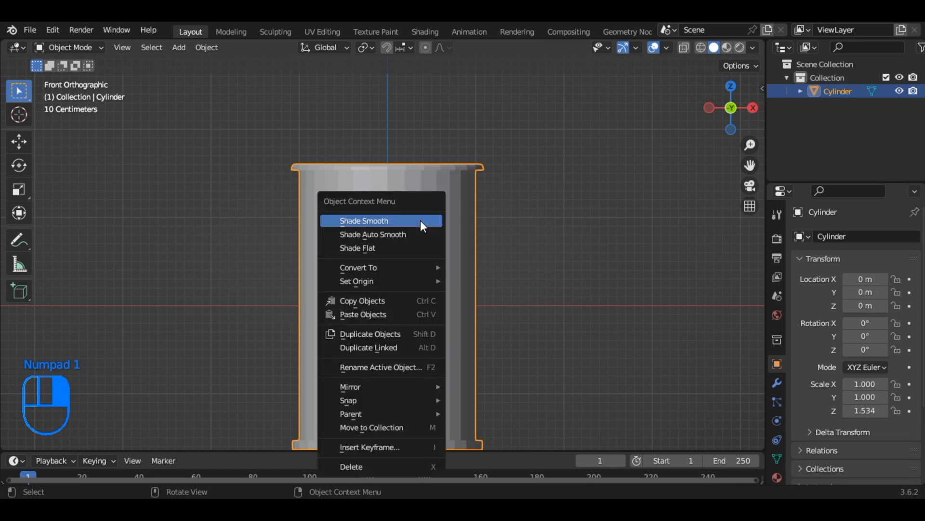
left_click(363, 220)
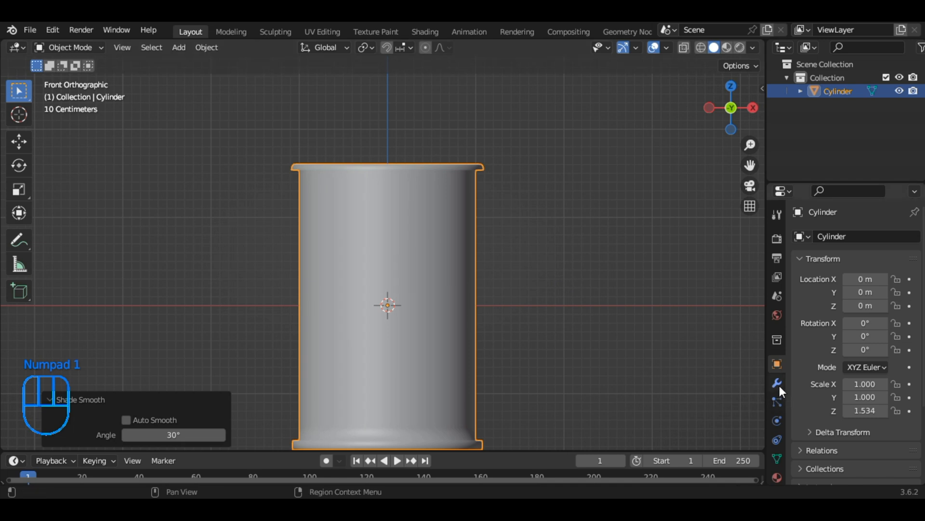
left_click(853, 236)
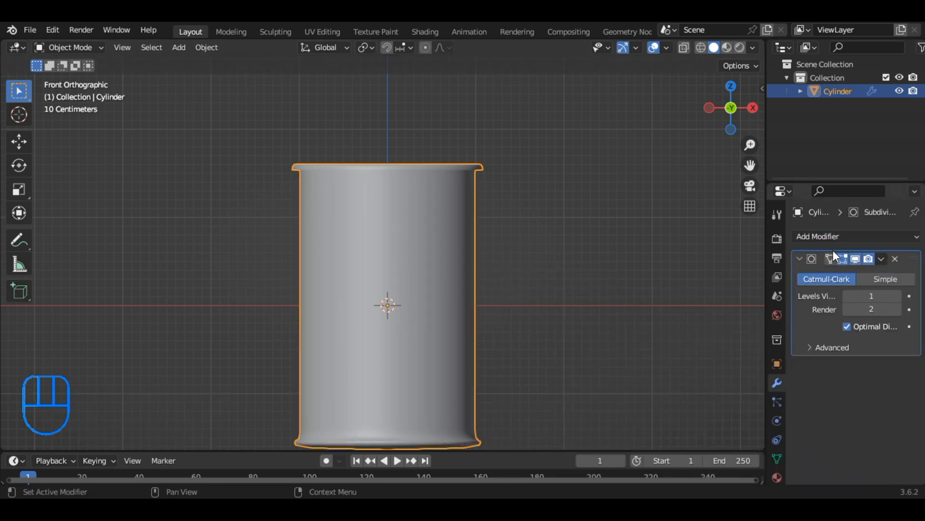
left_click(895, 259)
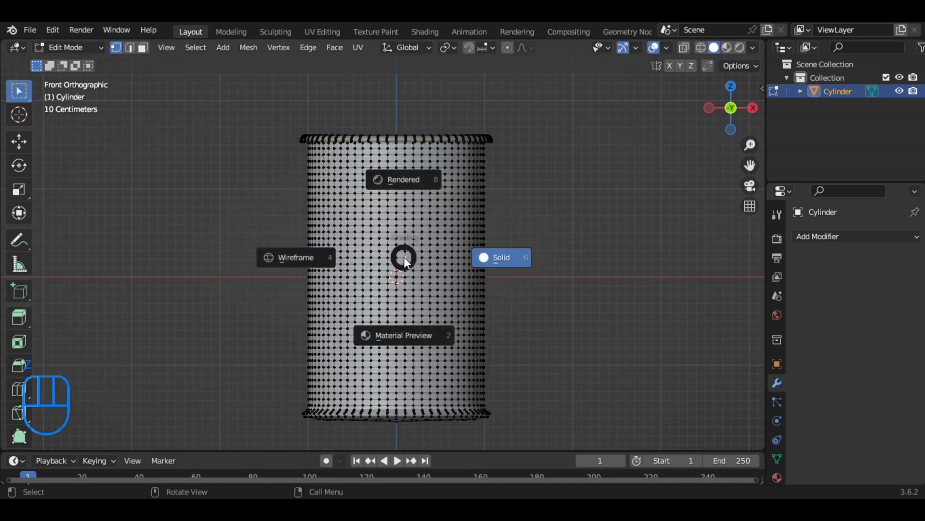
In wireframe view, apply Face > Triangulate Faces to the selected body faces.
left_click(500, 258)
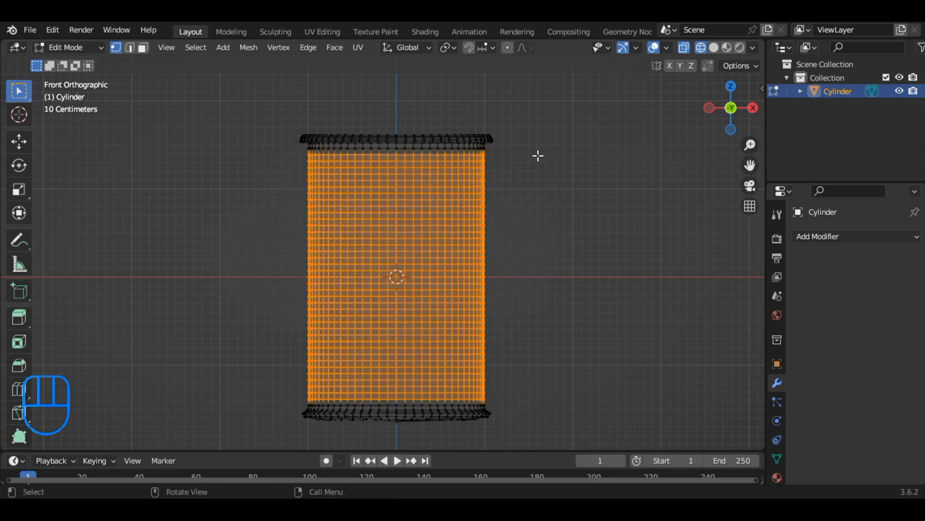
left_click(334, 47)
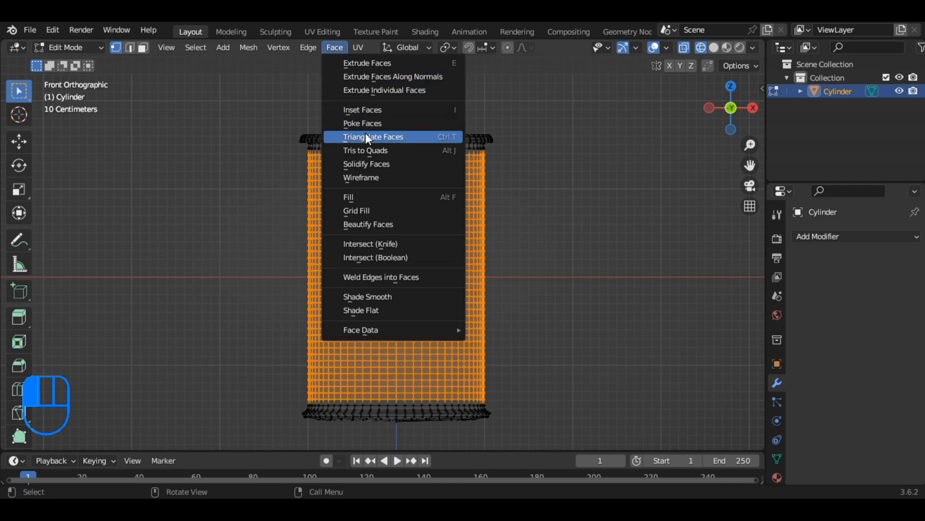
left_click(363, 123)
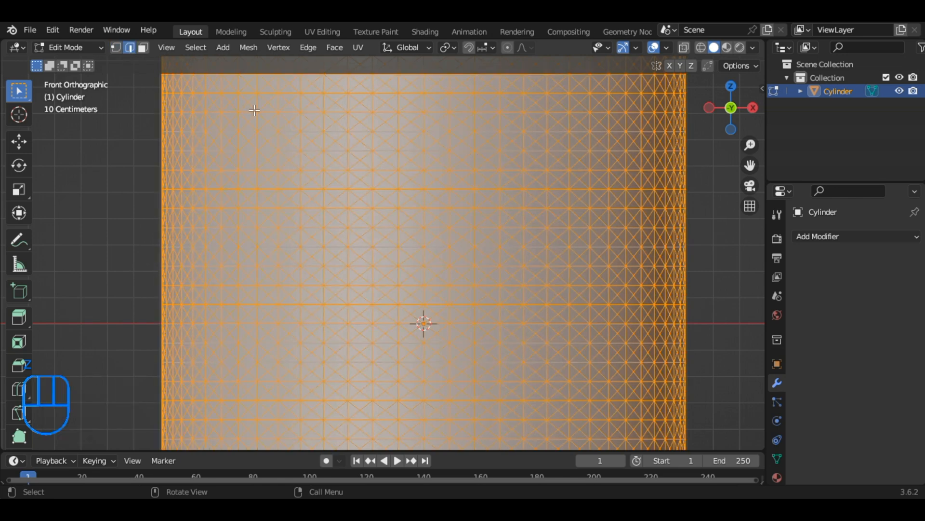
mouse_move(306, 120)
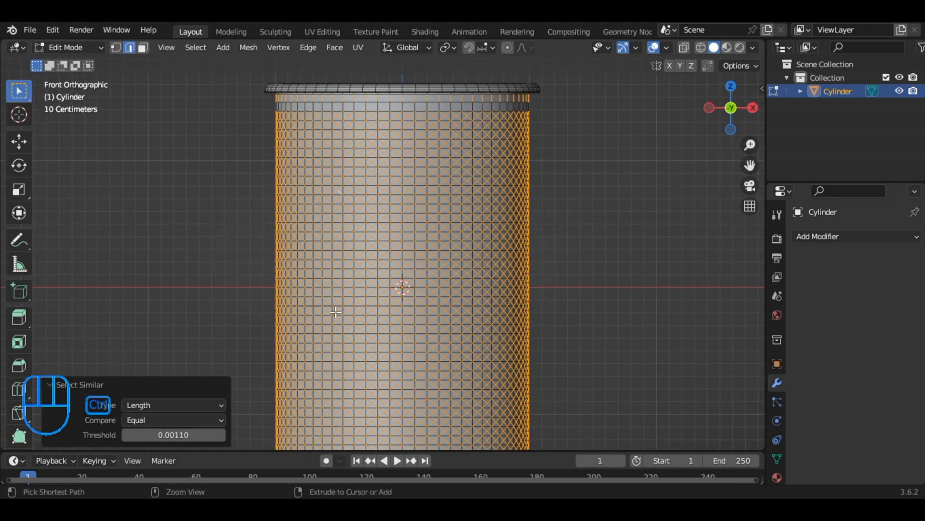
Select the same-length straight edges and delete them with their faces.
key("ctrl+i")
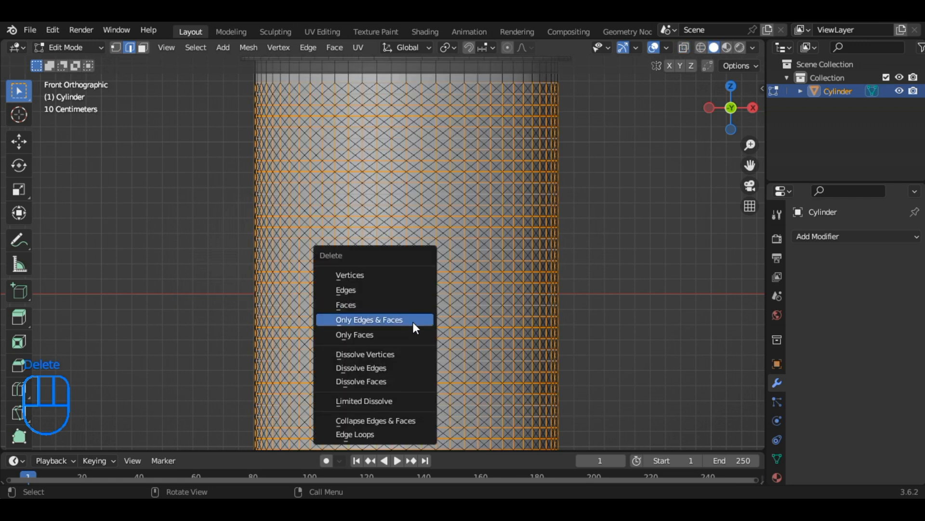
left_click(361, 368)
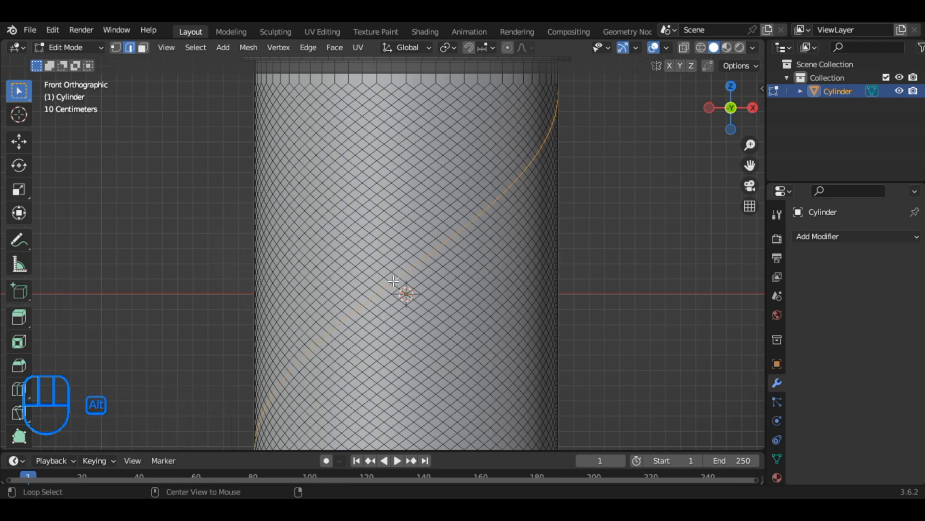
Use Select Similar > Length to select every edge matching the chosen loop.
key("shift+g")
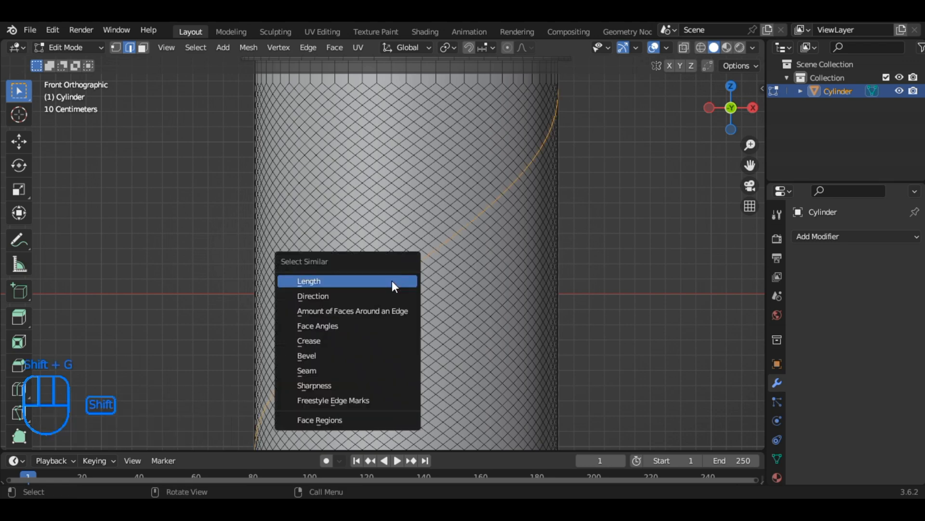
left_click(308, 280)
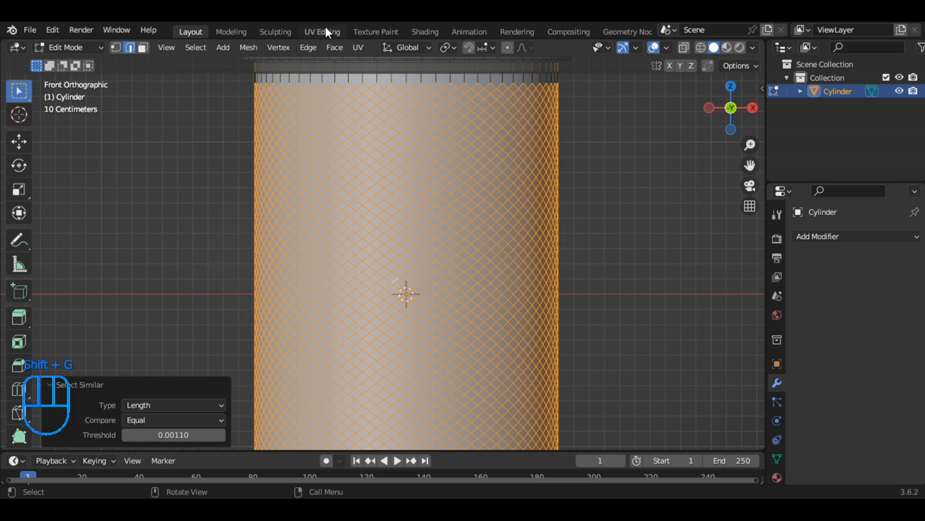
mouse_move(368, 237)
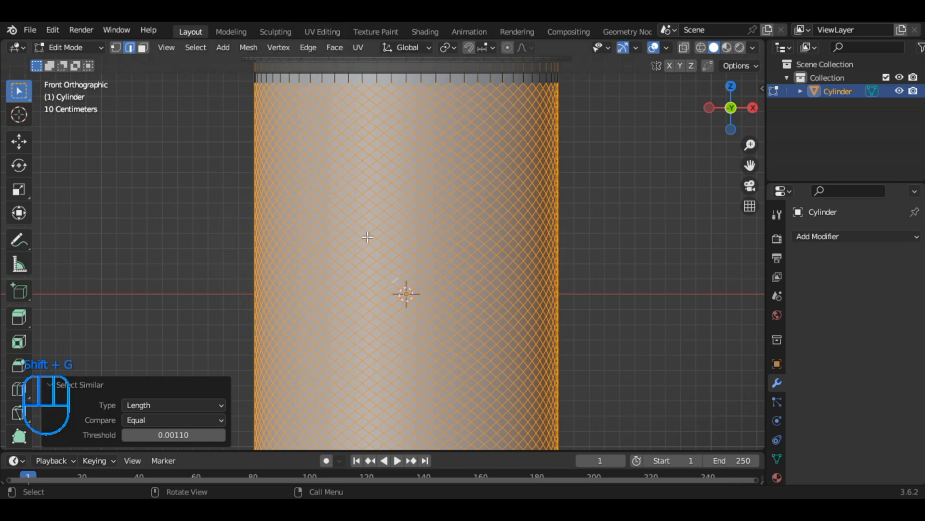
scroll("down", 3)
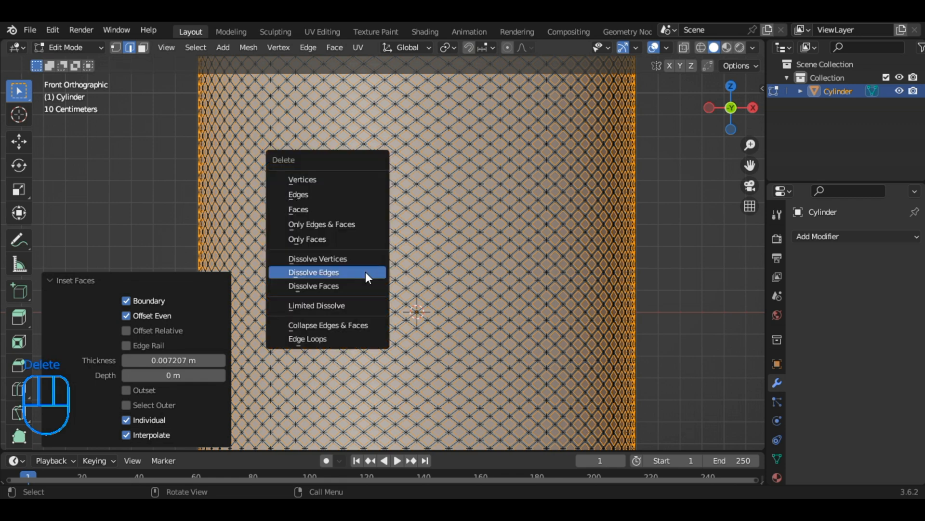
Delete the inset diamond faces to open holes between the lattice wires.
left_click(312, 272)
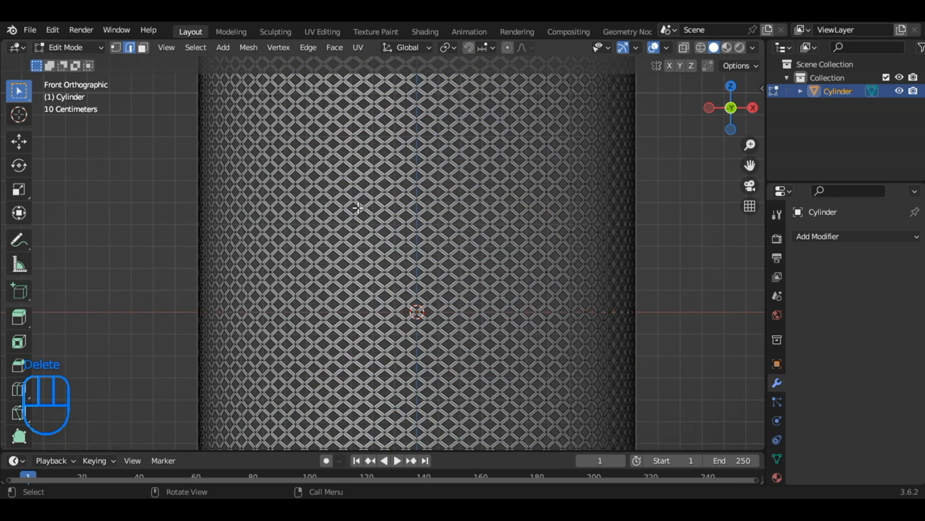
mouse_move(316, 100)
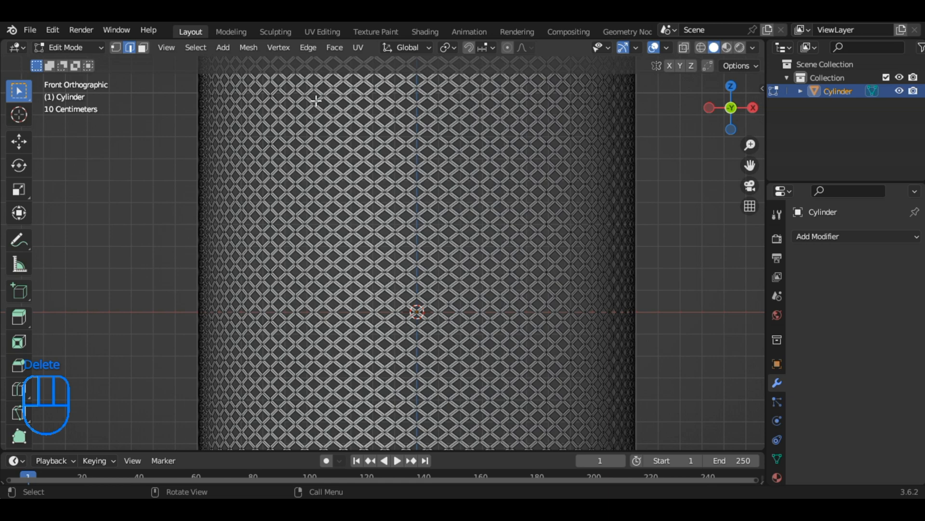
Give the holder a black material (Metallic 1, Roughness 0.21) and view it in Material Preview.
key("Tab")
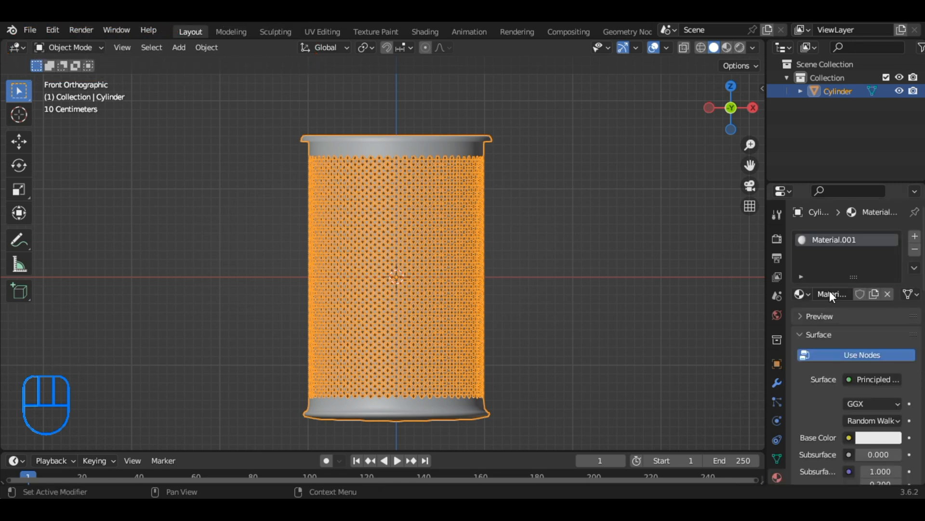
left_click(879, 437)
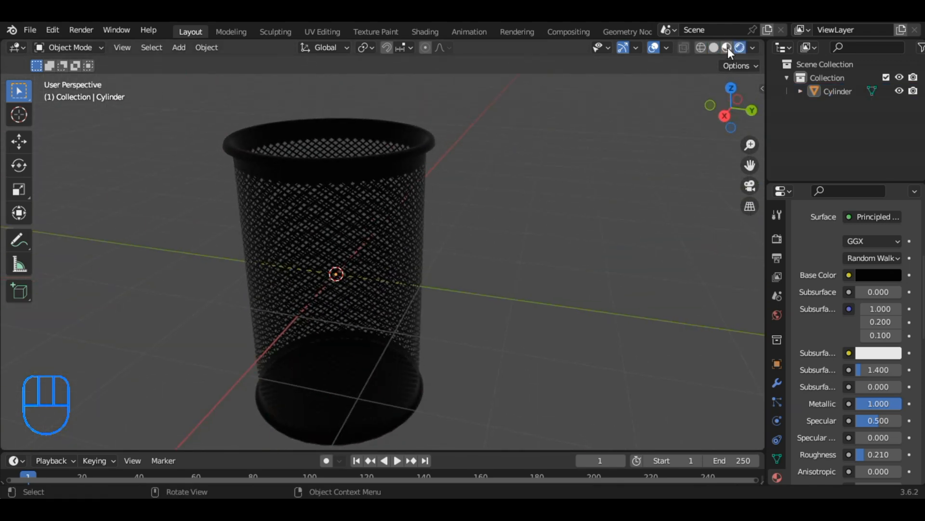
left_click(727, 47)
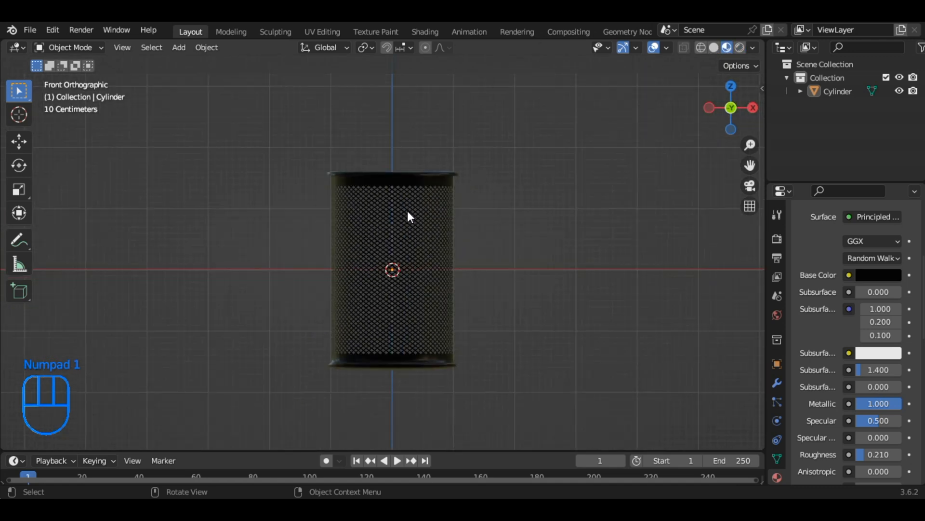
Add a plane, lower it beneath the holder and scale it up about 1.97 times.
key("shift+a")
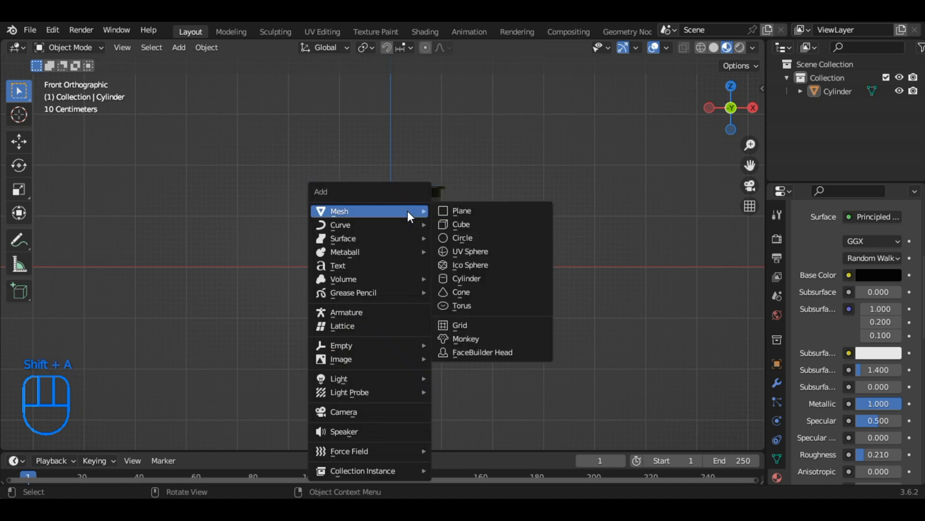
left_click(462, 210)
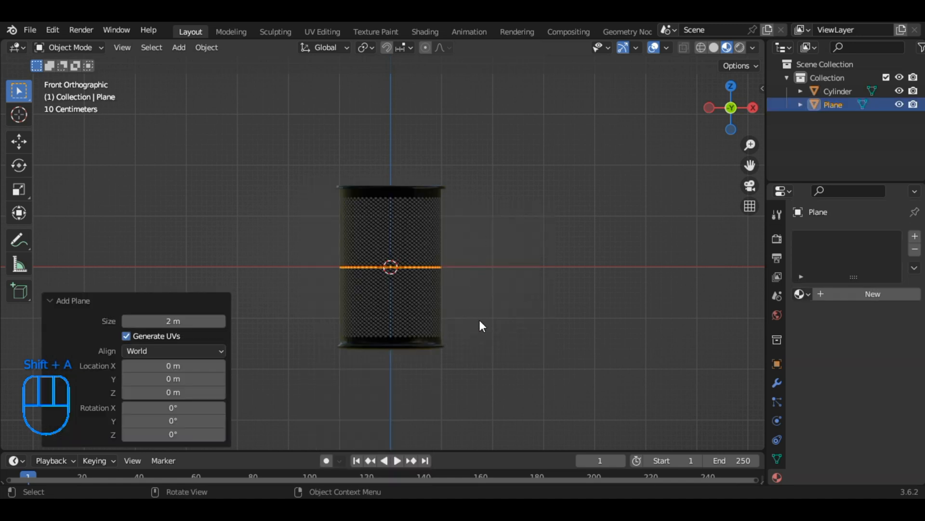
key("s")
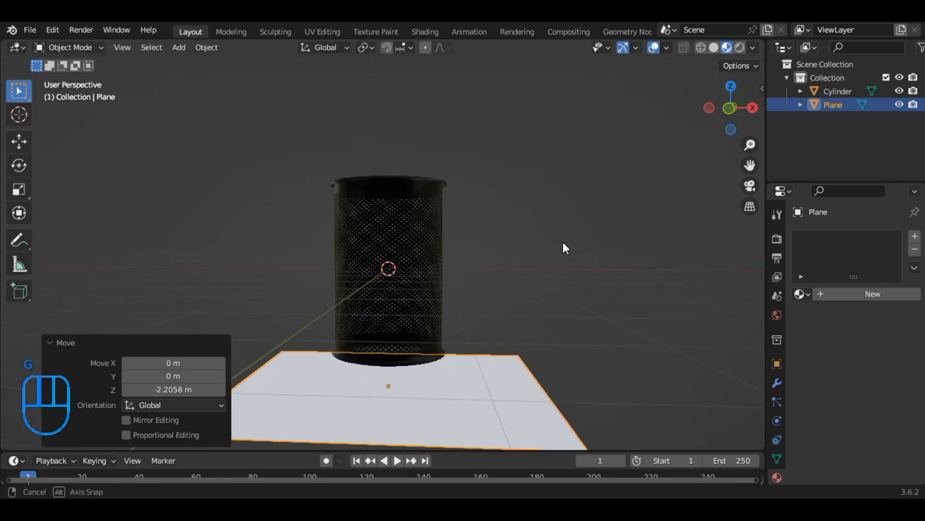
key("s")
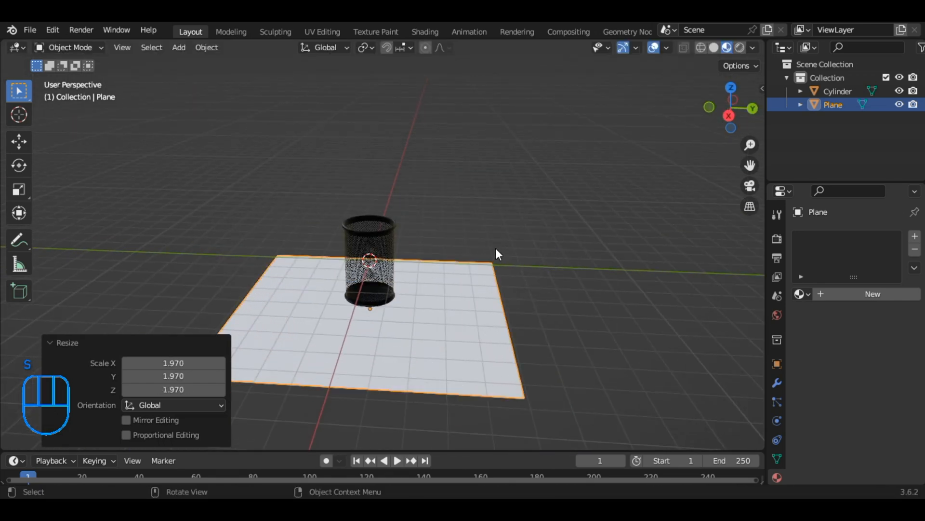
Extrude the plane's back edge into a wall and bevel the corner with 3 segments.
key("Tab")
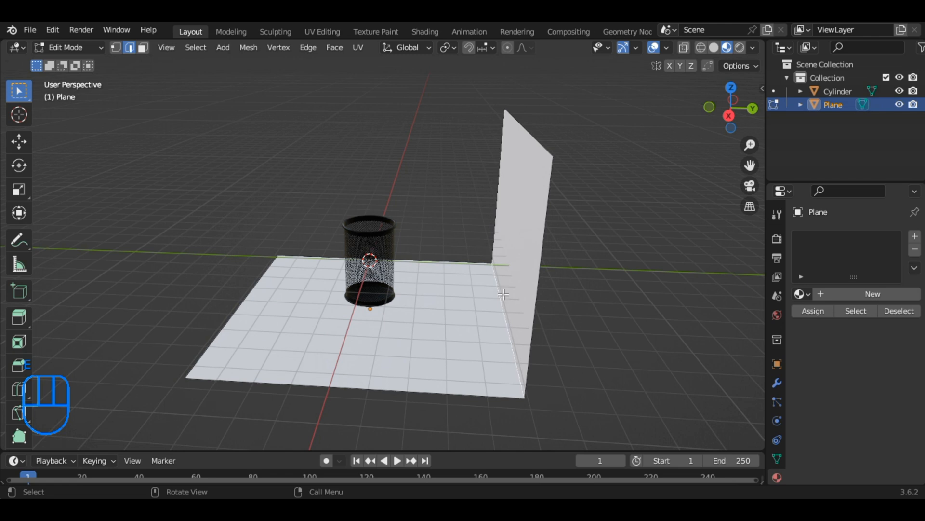
key("ctrl+b")
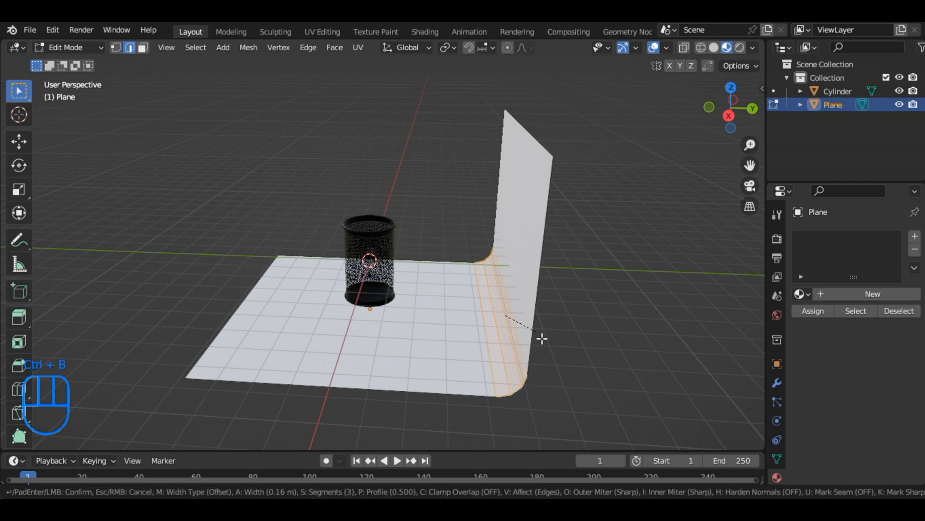
left_click(515, 331)
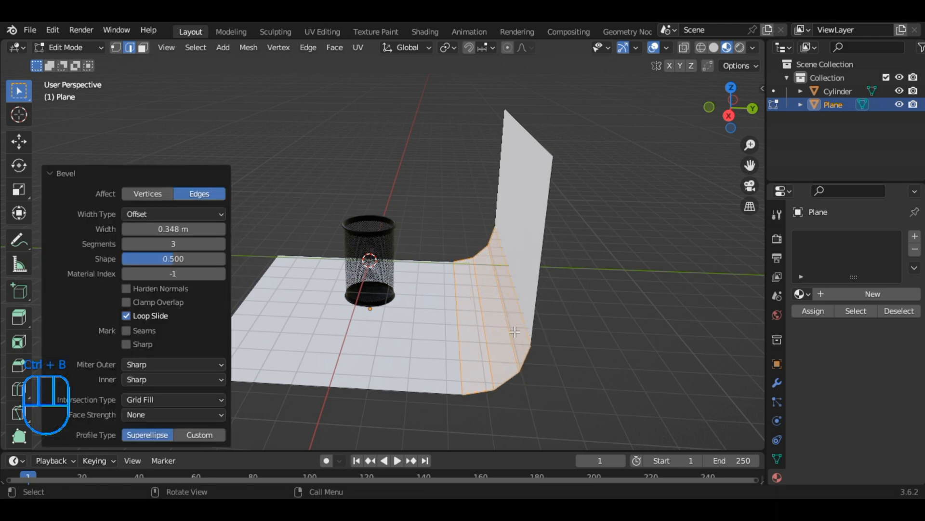
key("Tab")
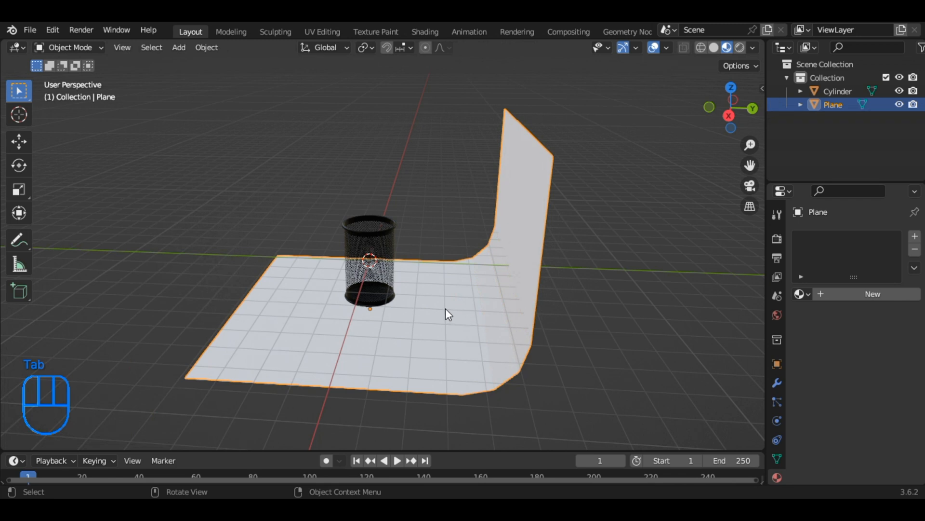
Add a 1000 W area light, scaled up and angled down at the holder.
key("shift+a")
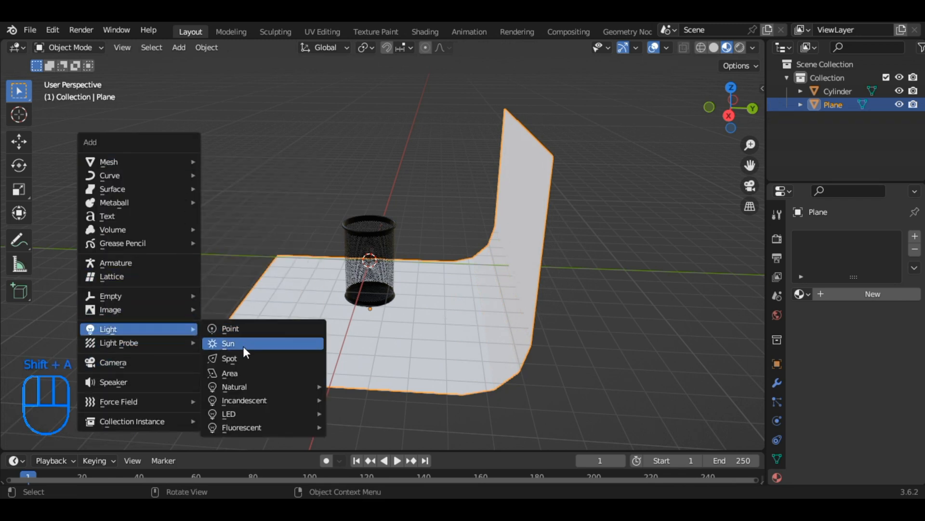
left_click(230, 372)
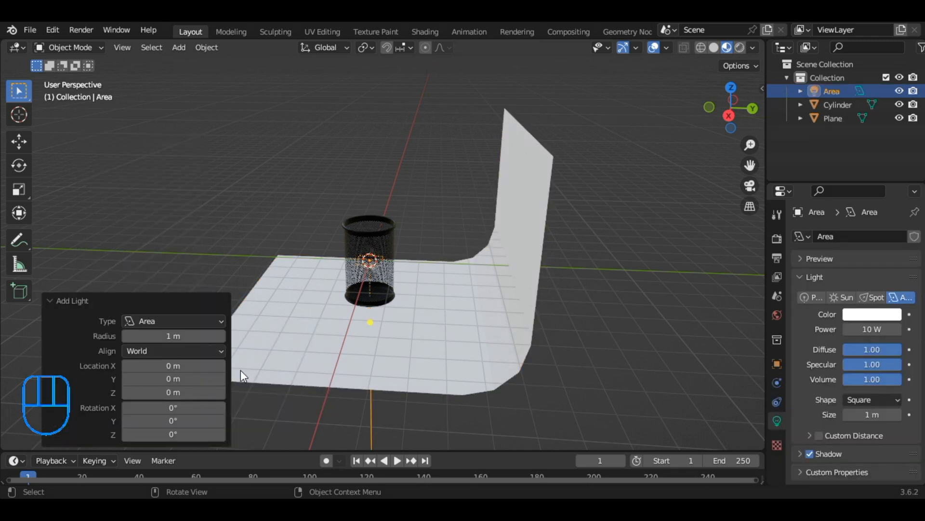
key("s")
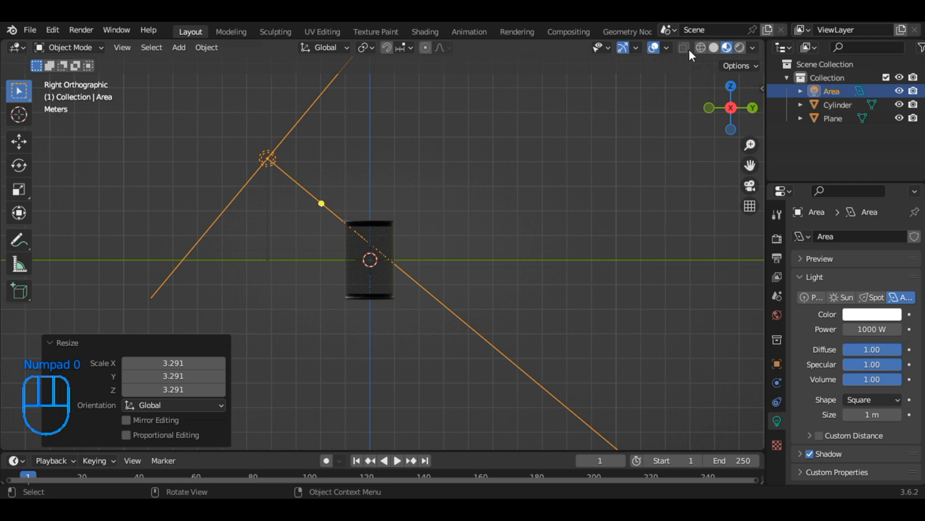
Set the render engine to Cycles and switch the viewport to Rendered shading.
left_click(777, 213)
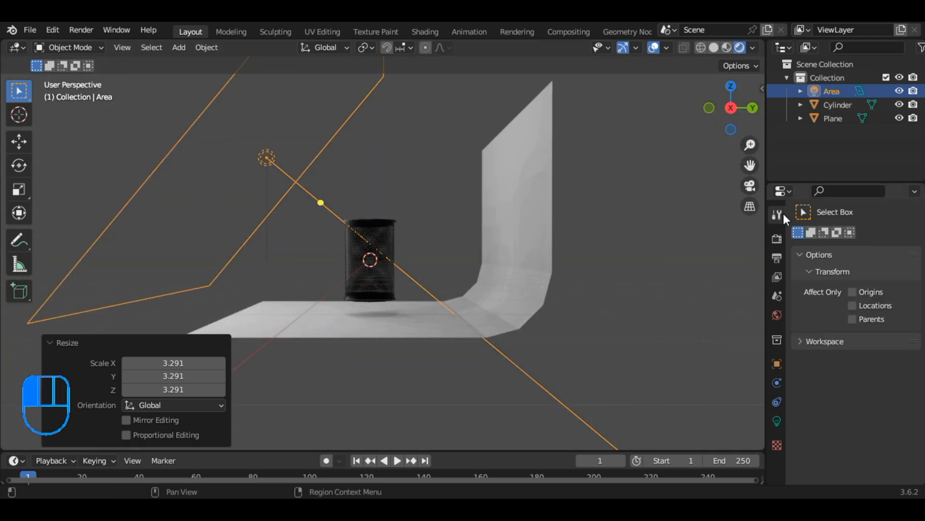
left_click(777, 239)
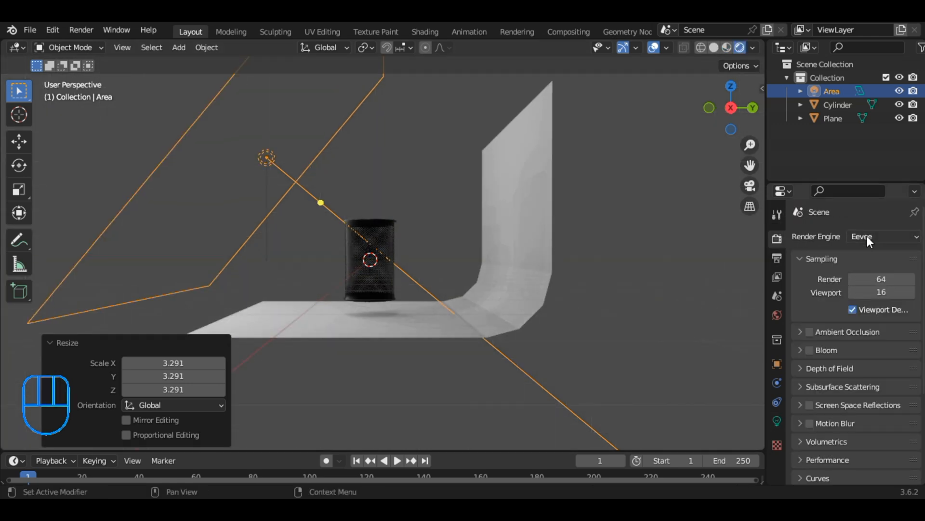
left_click(882, 236)
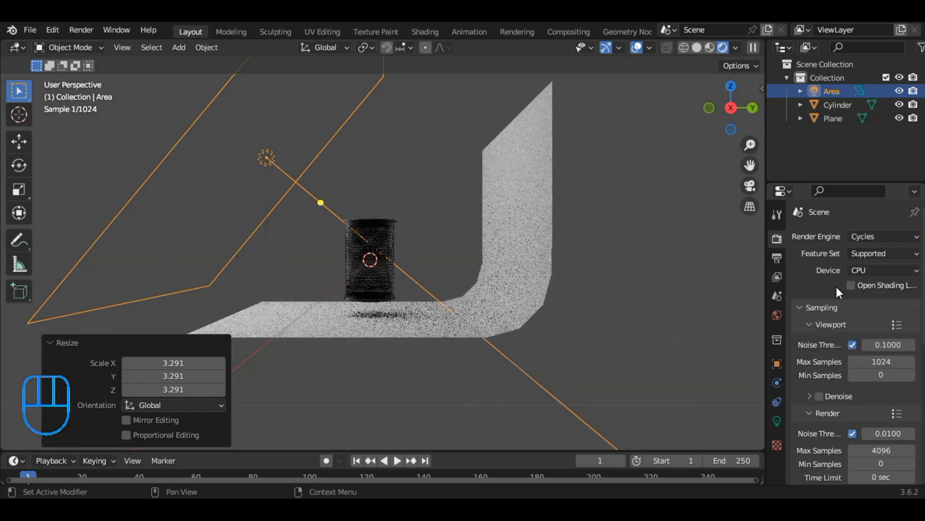
left_click(708, 47)
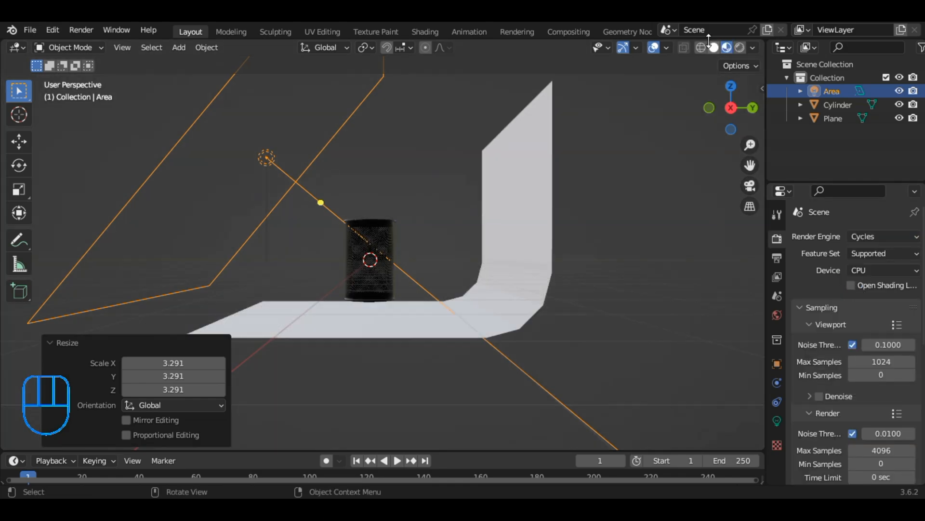
left_click(722, 47)
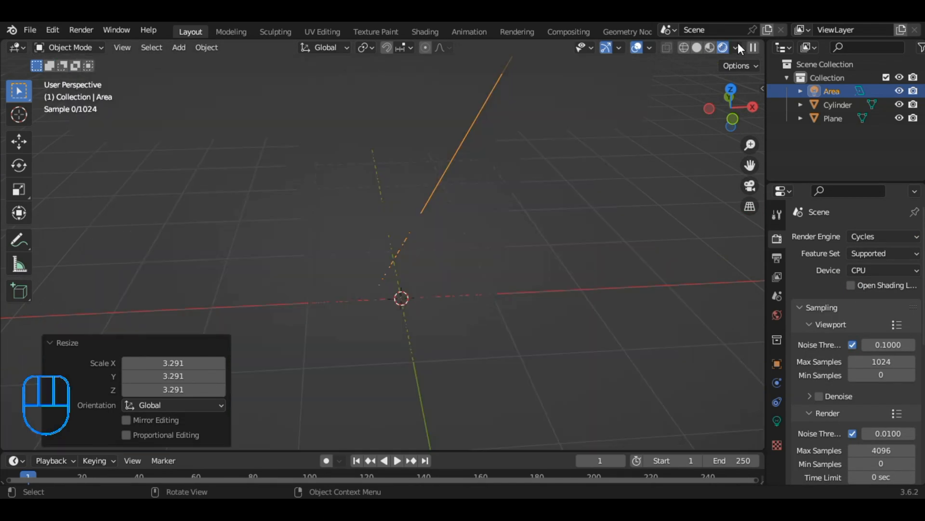
left_click(721, 47)
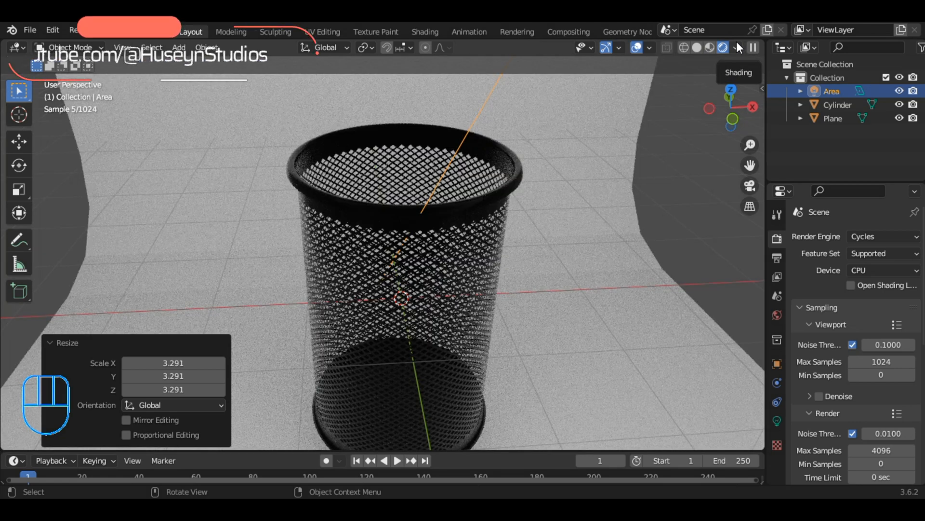